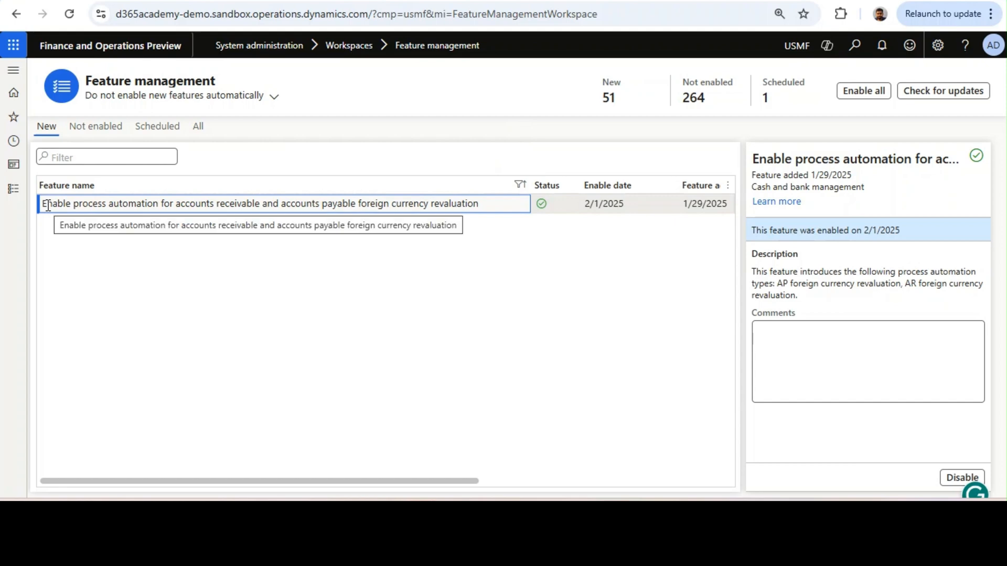
{"action": "mouse_move", "coordinate": [529, 264]}
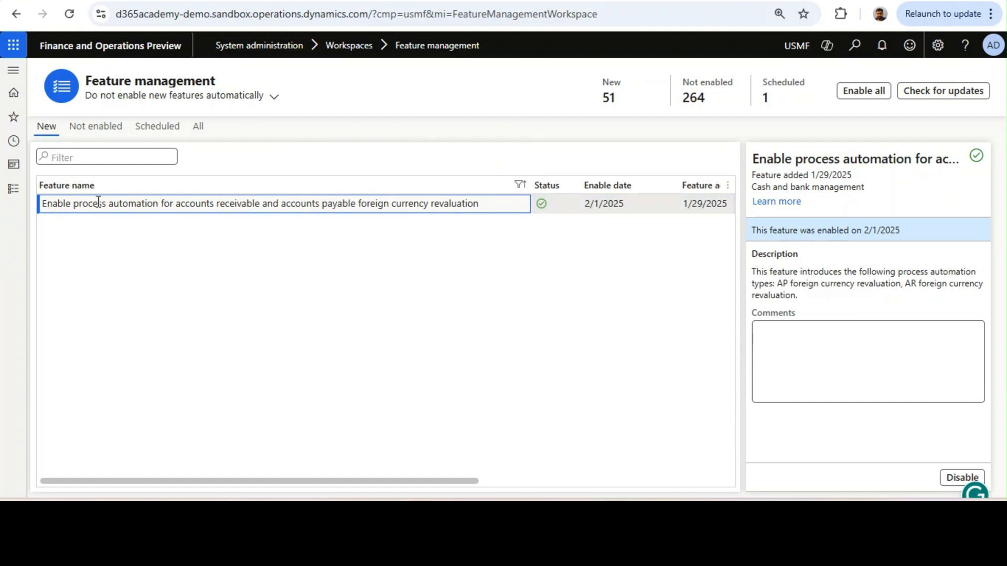
- Navigate to Accounts payable > Periodic tasks > Foreign currency revaluation automation
{"action": "left_click", "coordinate": [13, 70]}
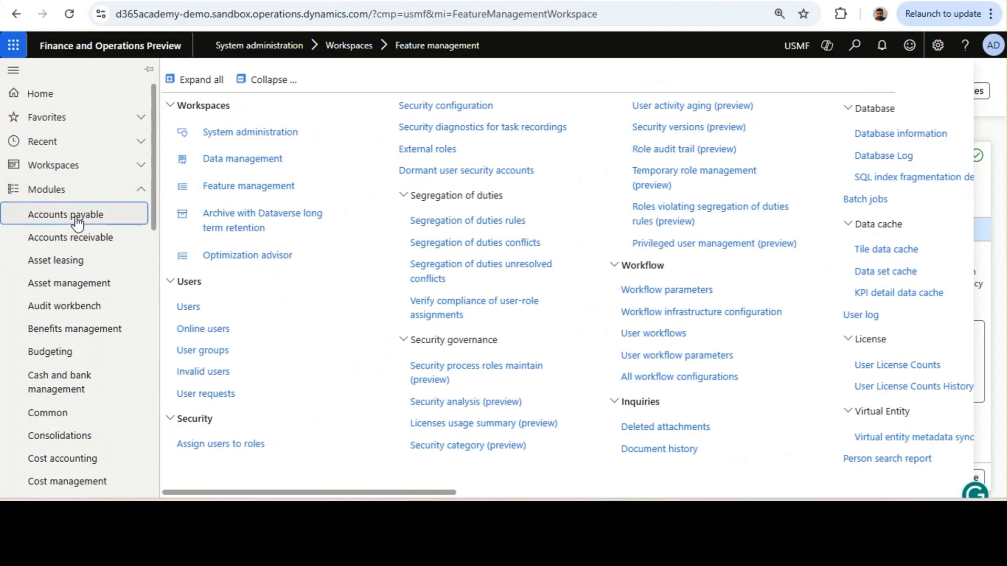
{"action": "left_click", "coordinate": [65, 214]}
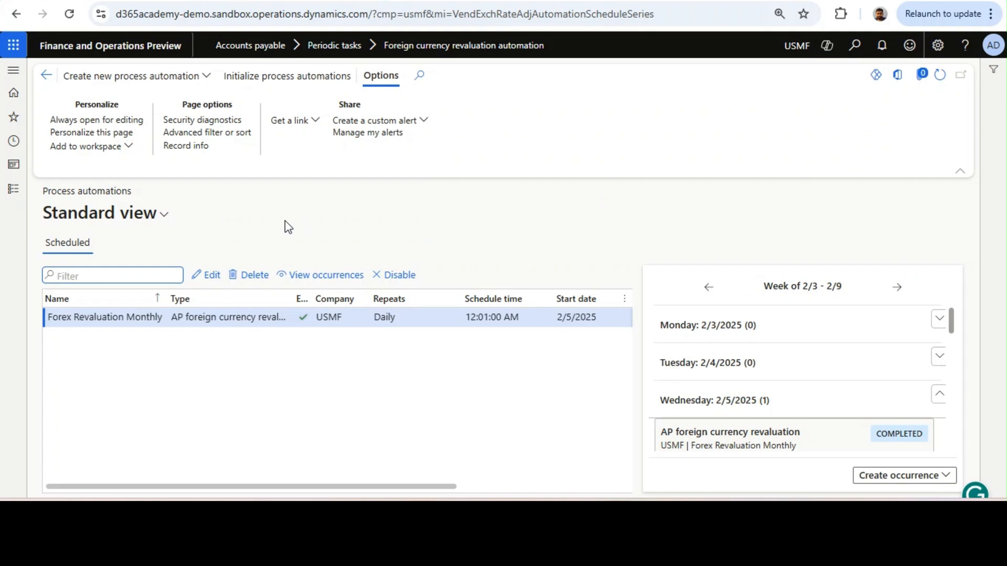
{"action": "mouse_move", "coordinate": [288, 75]}
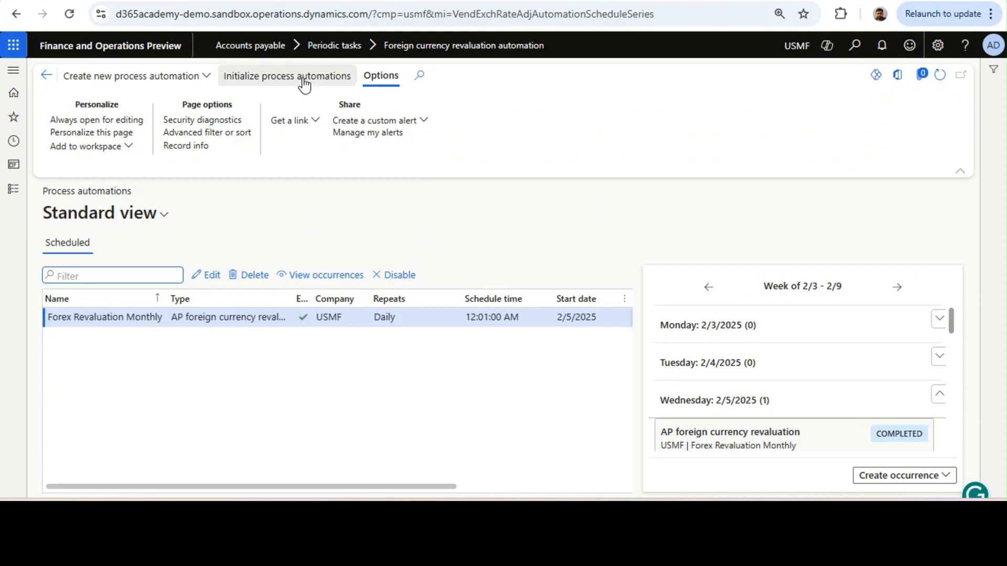
- Initialize process automations, dismiss the already-initialized notice, and start a new process automation
{"action": "left_click", "coordinate": [286, 76]}
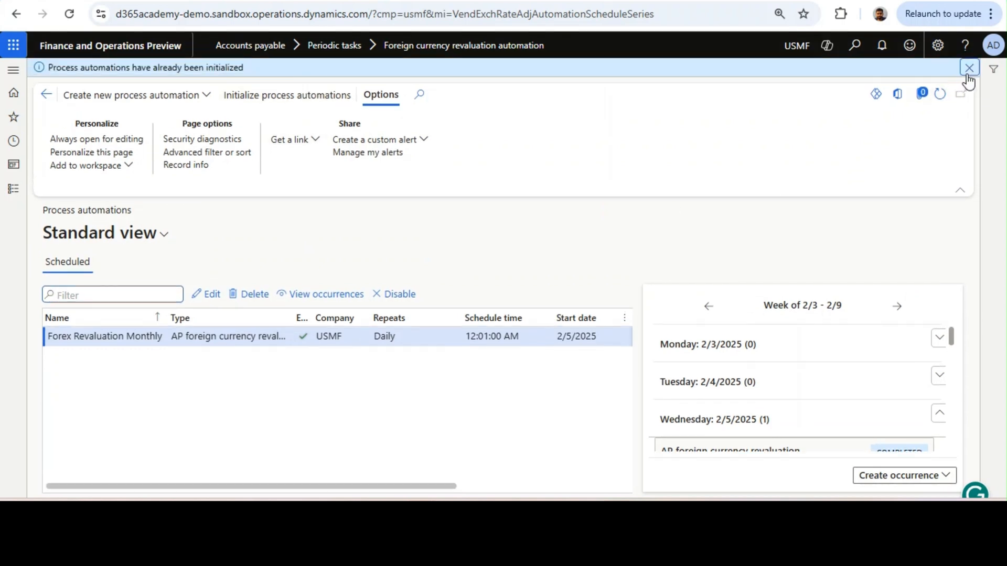
{"action": "left_click", "coordinate": [968, 67]}
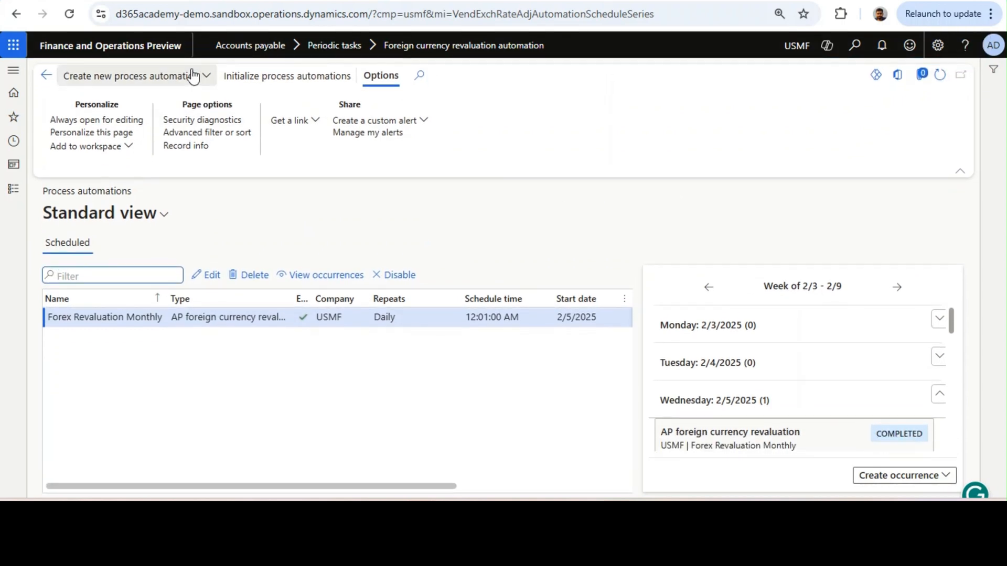
{"action": "left_click", "coordinate": [129, 76]}
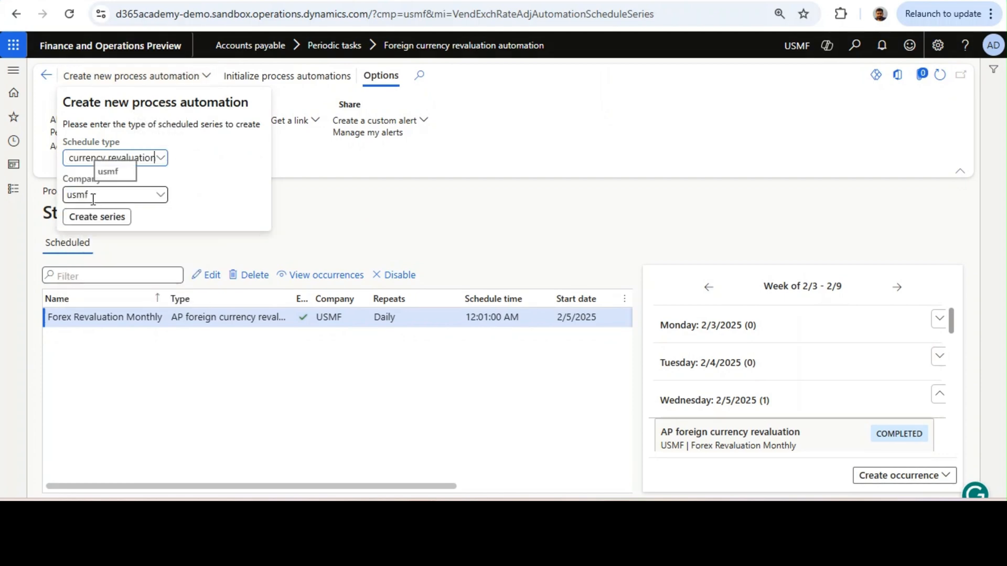
- Create series 'AP forex Automation' at 12:01 AM, batch log Always, repeating Monthly on day 30
{"action": "left_click", "coordinate": [96, 216]}
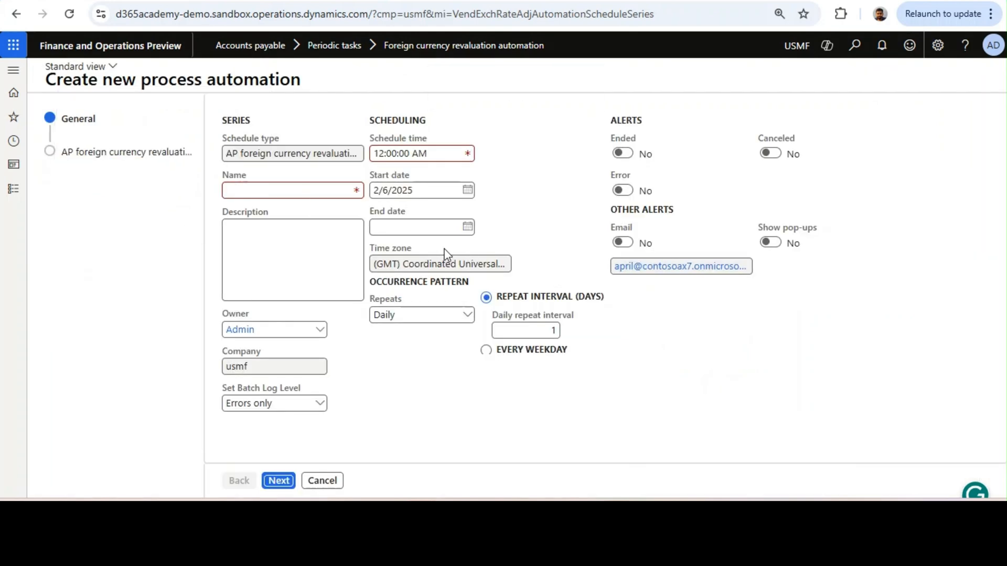
{"action": "type", "text": "A"}
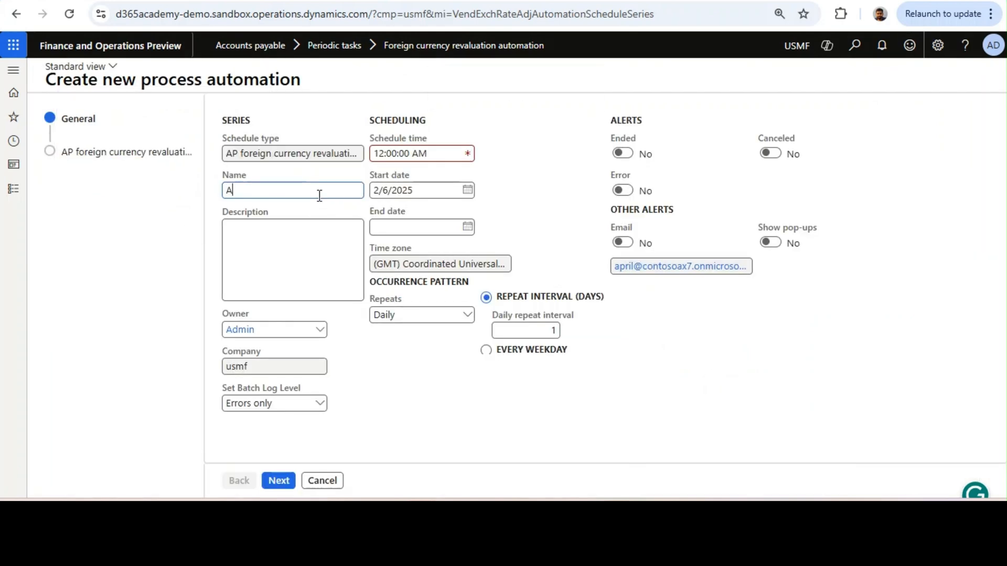
{"action": "type", "text": "P forex Automation"}
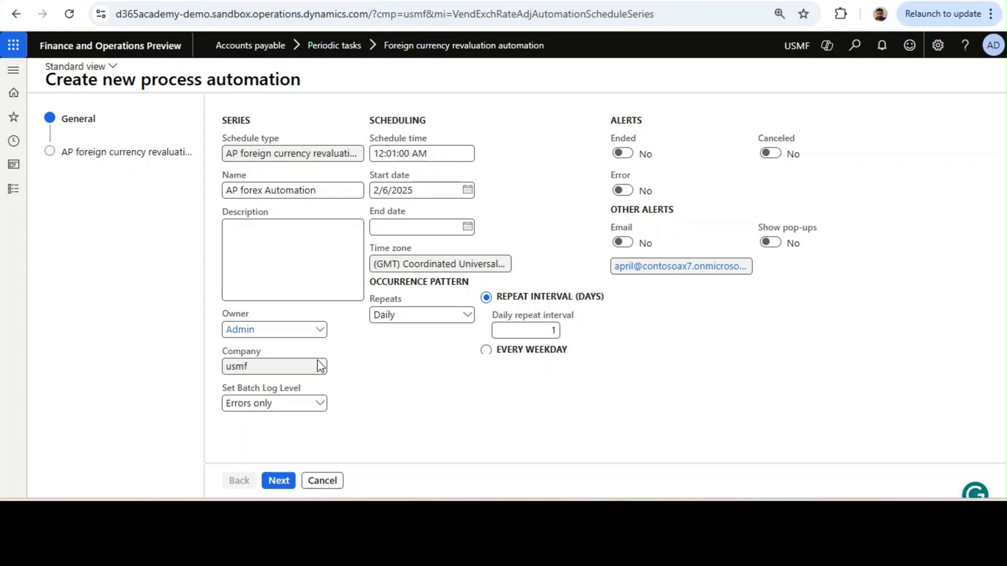
{"action": "left_click", "coordinate": [273, 402]}
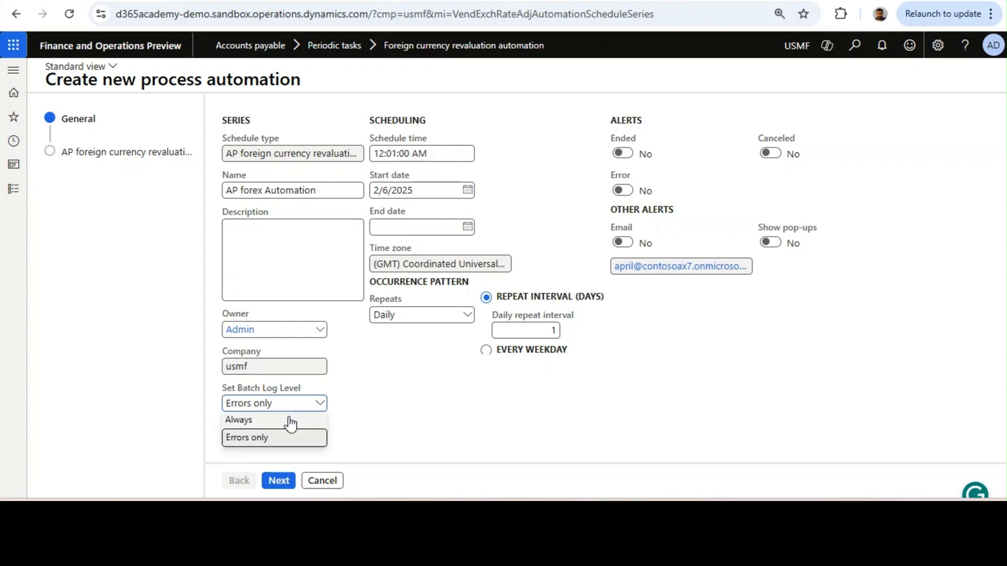
{"action": "left_click", "coordinate": [238, 420]}
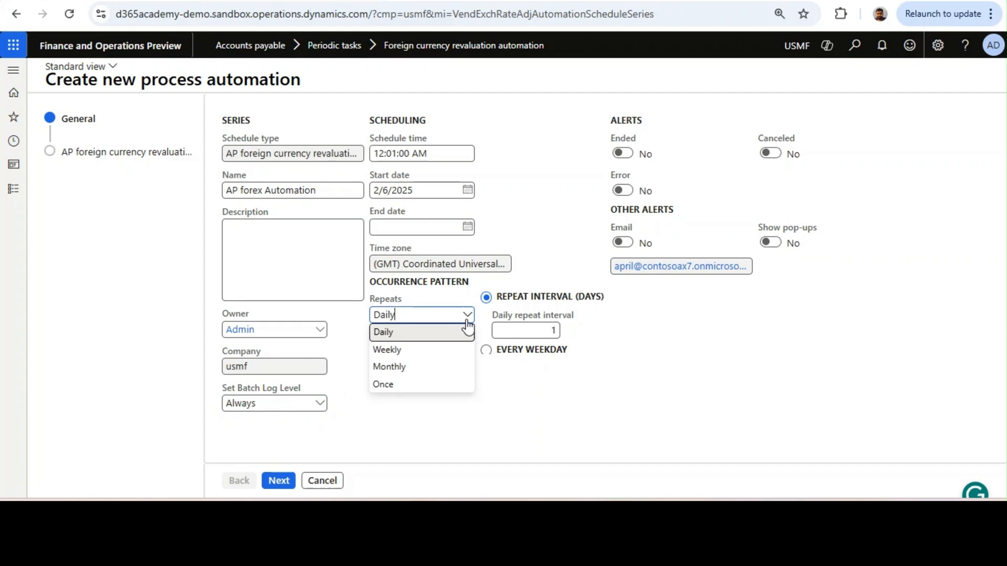
{"action": "left_click", "coordinate": [389, 367]}
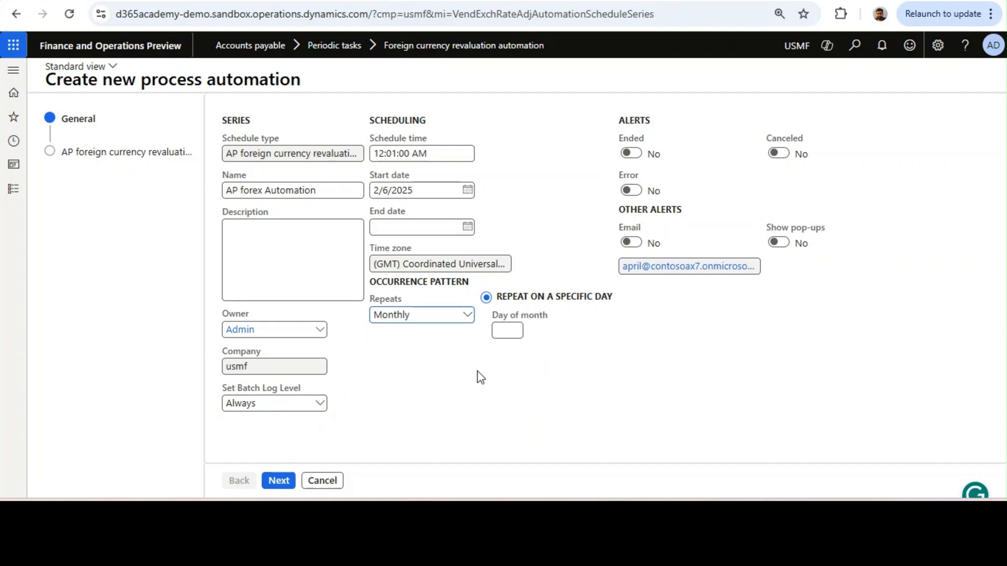
{"action": "left_click", "coordinate": [507, 330]}
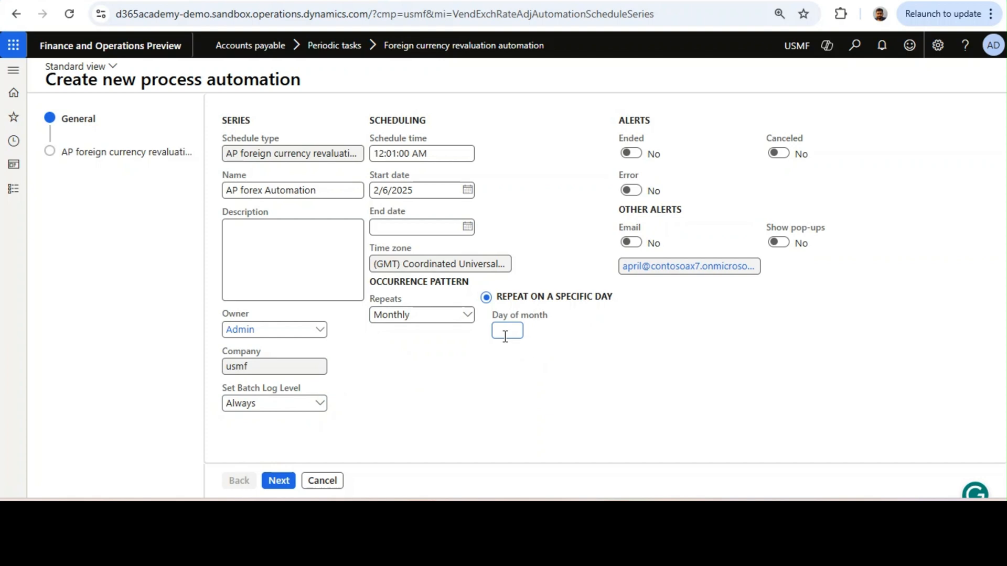
{"action": "type", "text": "30"}
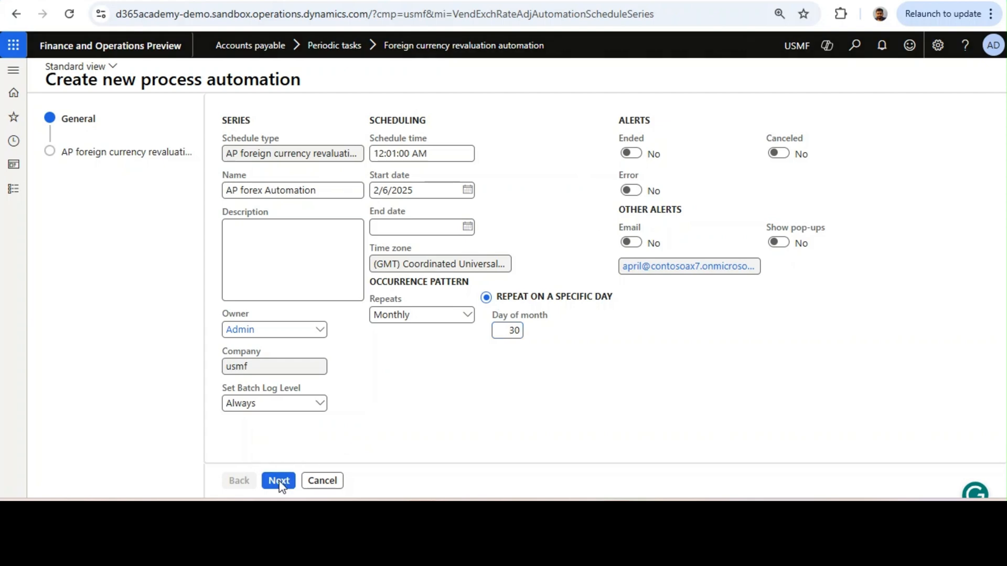
- Advance the series wizard to the revaluation parameters step
{"action": "left_click", "coordinate": [278, 480]}
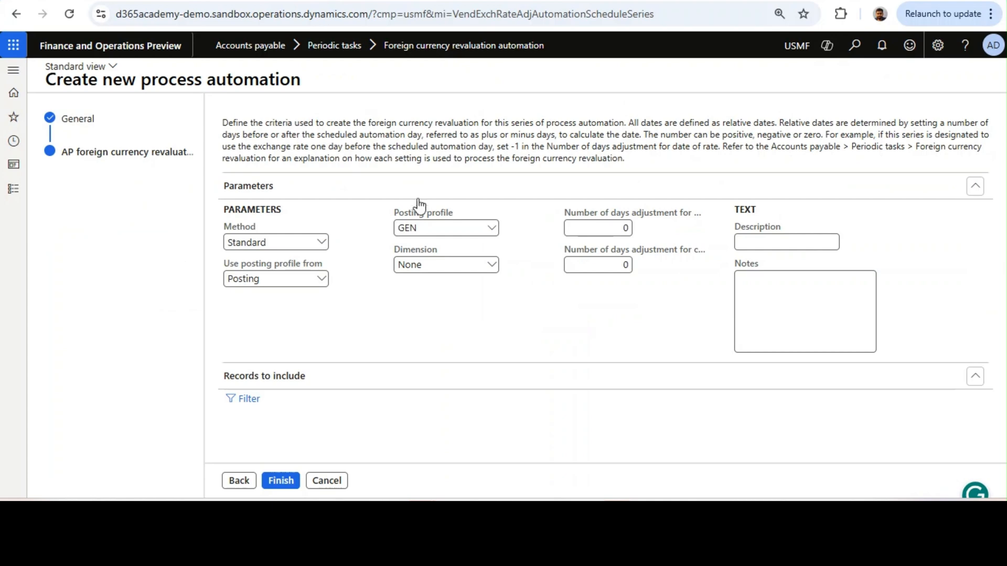
{"action": "mouse_move", "coordinate": [418, 206]}
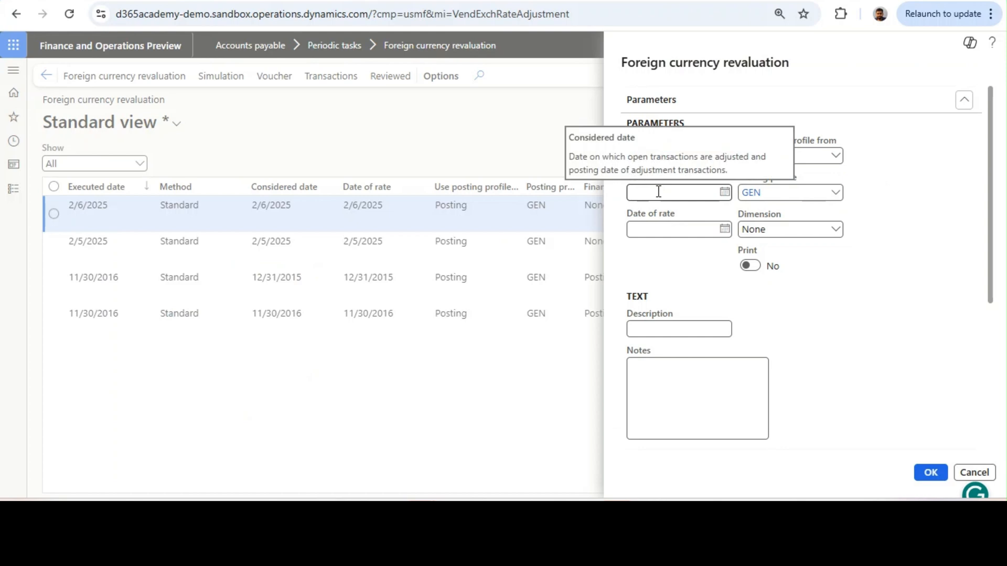
{"action": "left_click", "coordinate": [725, 192]}
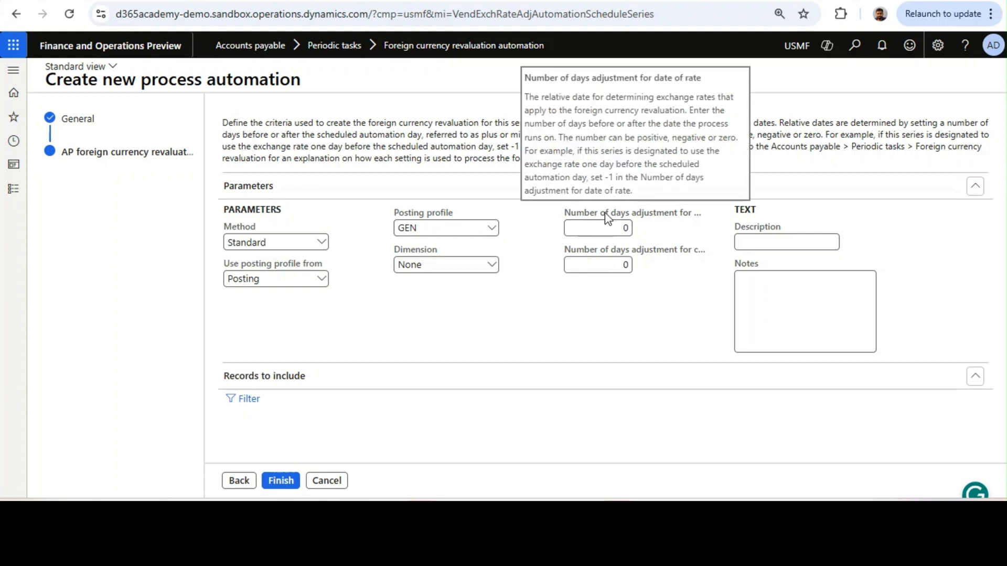
{"action": "mouse_move", "coordinate": [596, 257]}
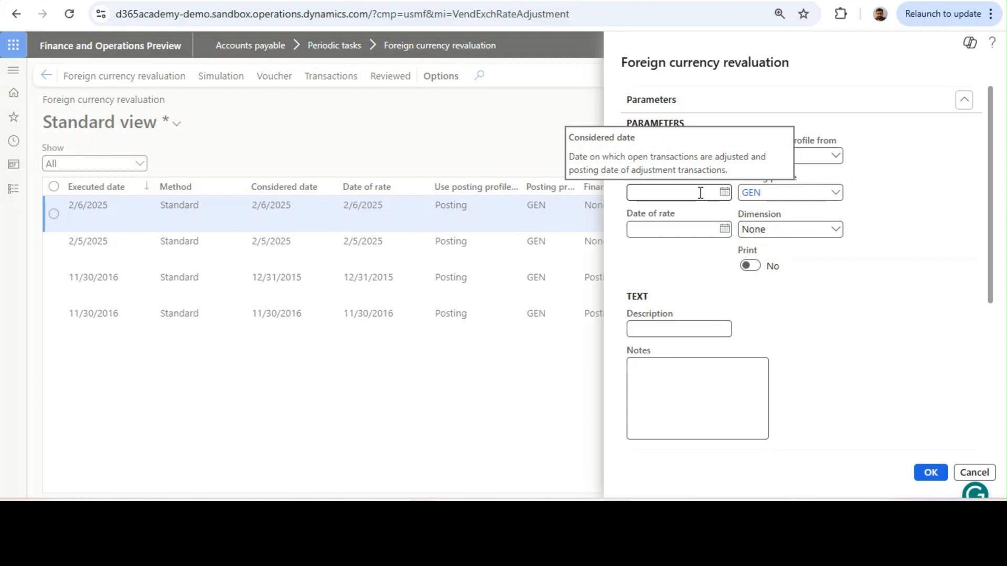
{"action": "mouse_move", "coordinate": [698, 193]}
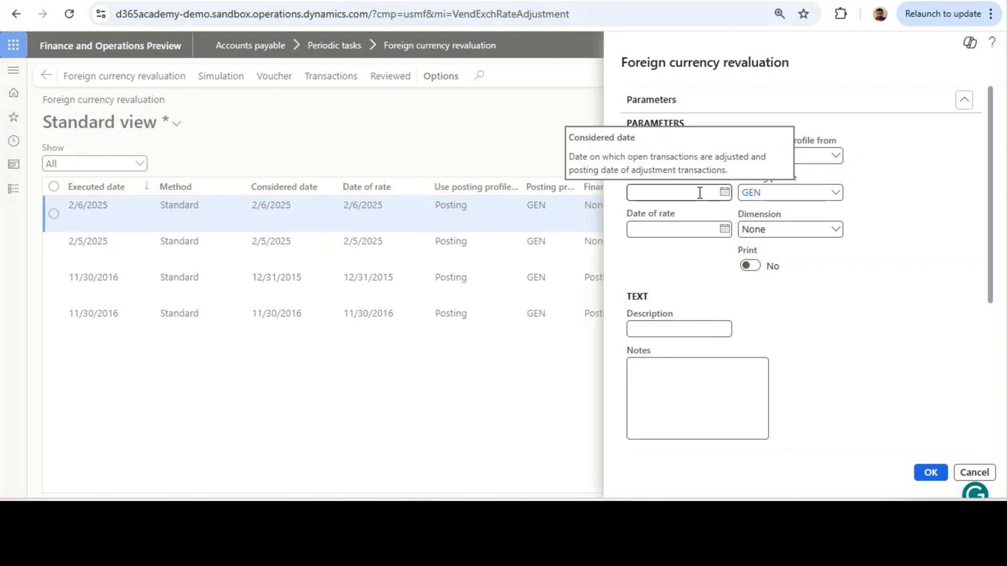
- Set Considered date to 3/30/2025 and Date of rate to 3/31/2025 via the calendars
{"action": "left_click", "coordinate": [725, 192]}
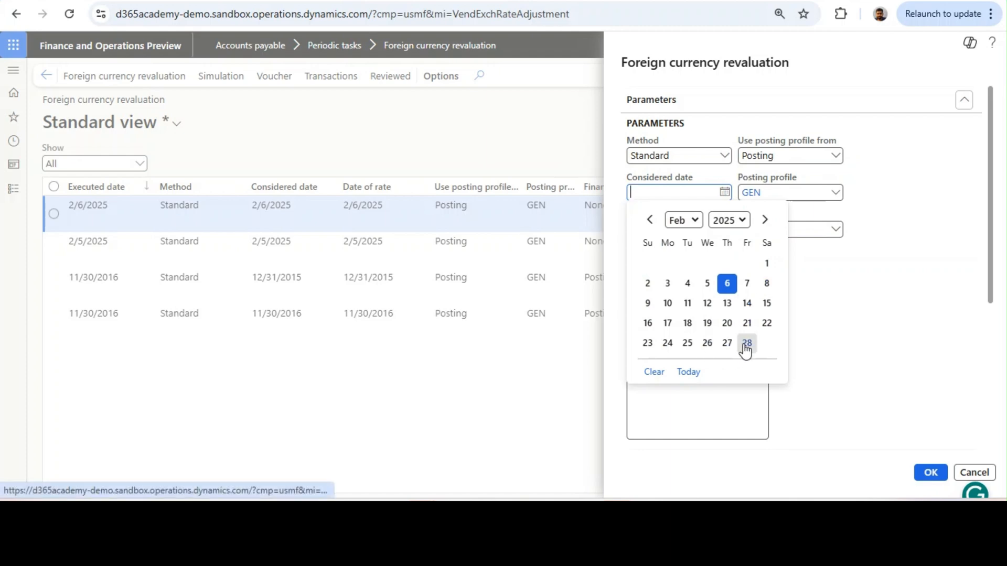
{"action": "left_click", "coordinate": [765, 219]}
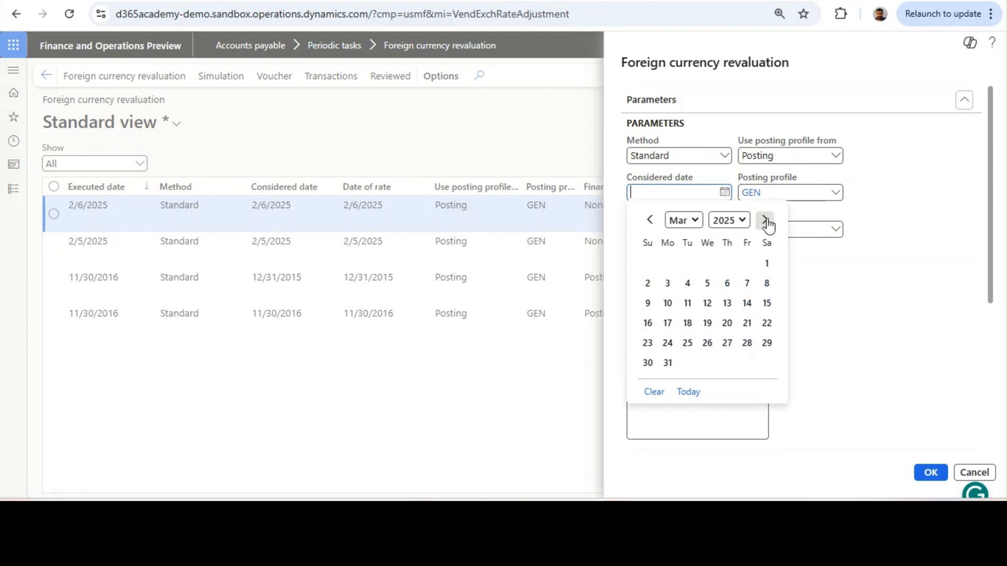
{"action": "left_click", "coordinate": [647, 363]}
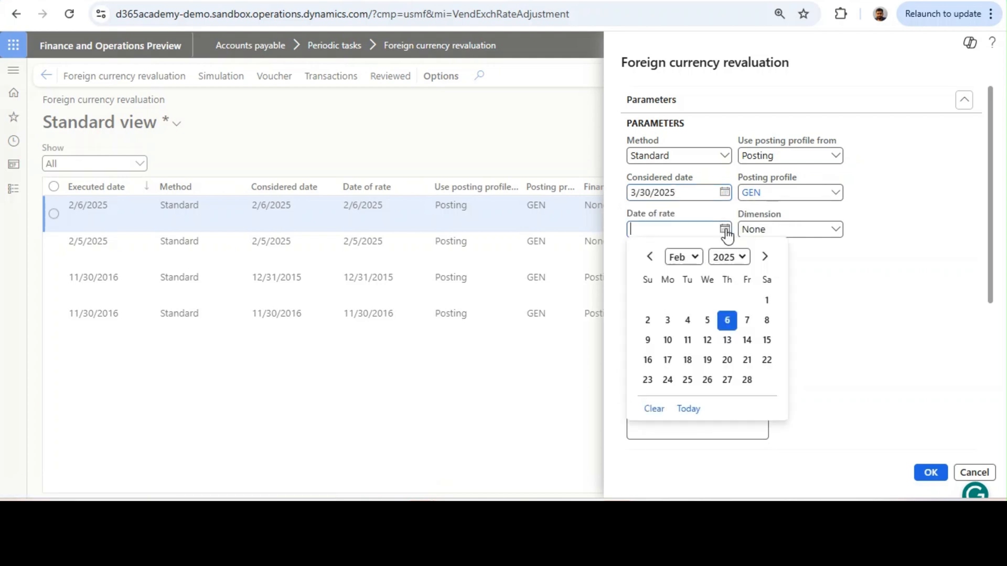
{"action": "left_click", "coordinate": [765, 256]}
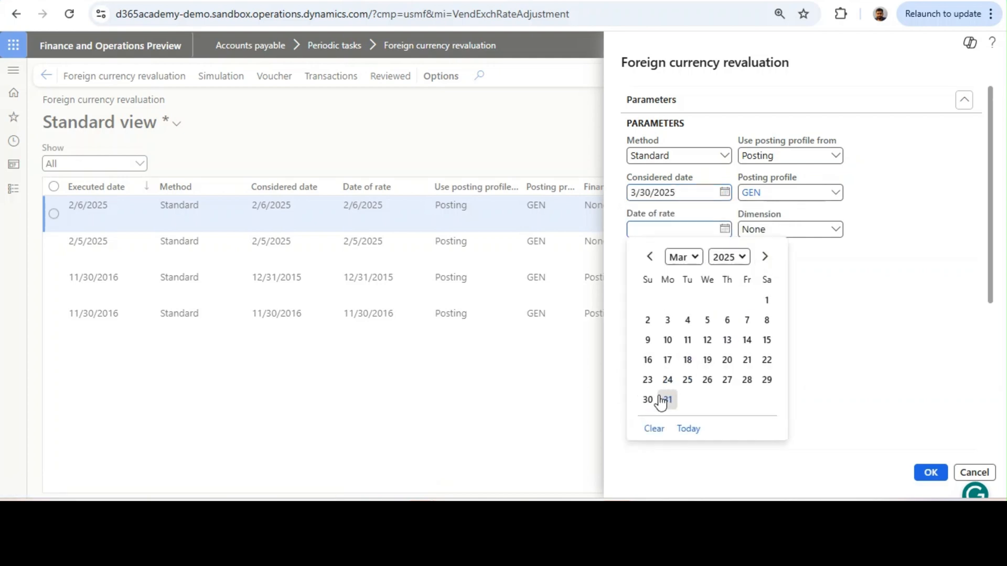
{"action": "left_click", "coordinate": [647, 399]}
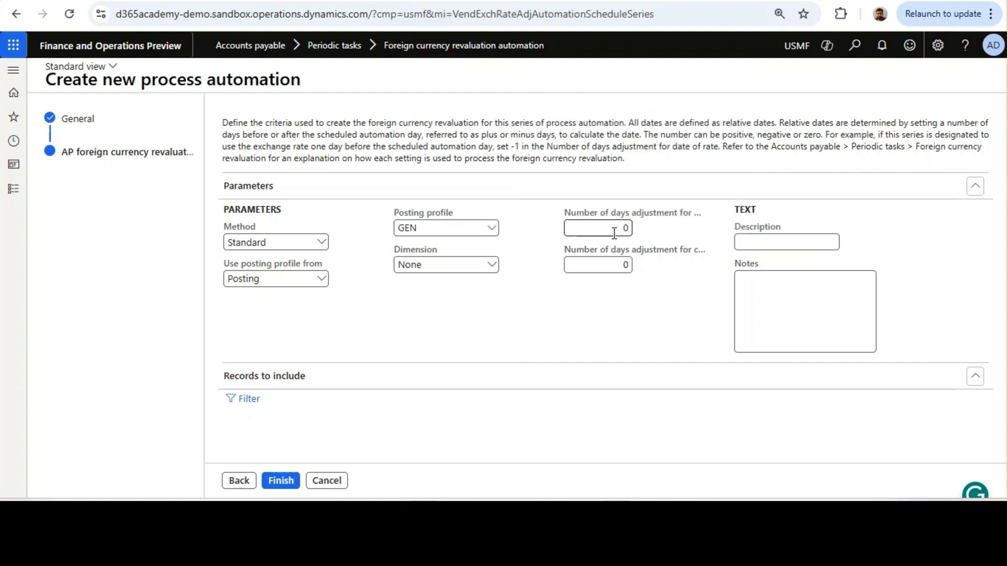
- Set the first day adjustment to 1 and keep the second day adjustment at 0
{"action": "type", "text": "1"}
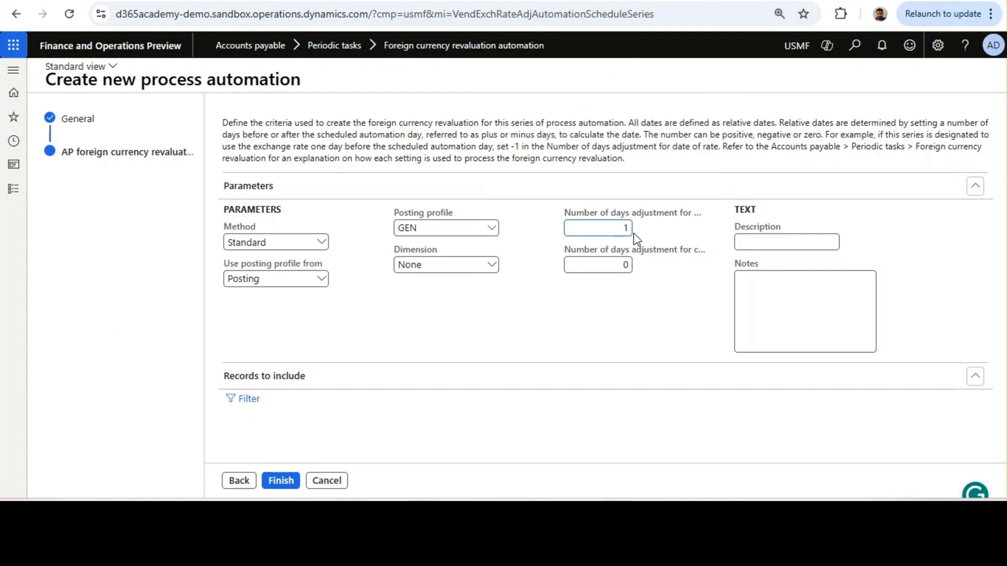
{"action": "left_click", "coordinate": [597, 264]}
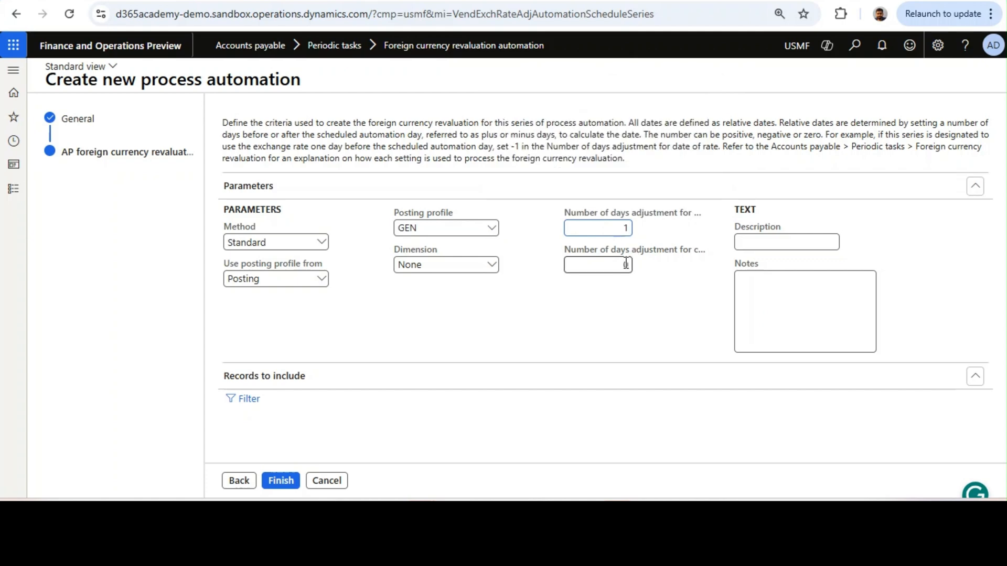
{"action": "left_click", "coordinate": [597, 264]}
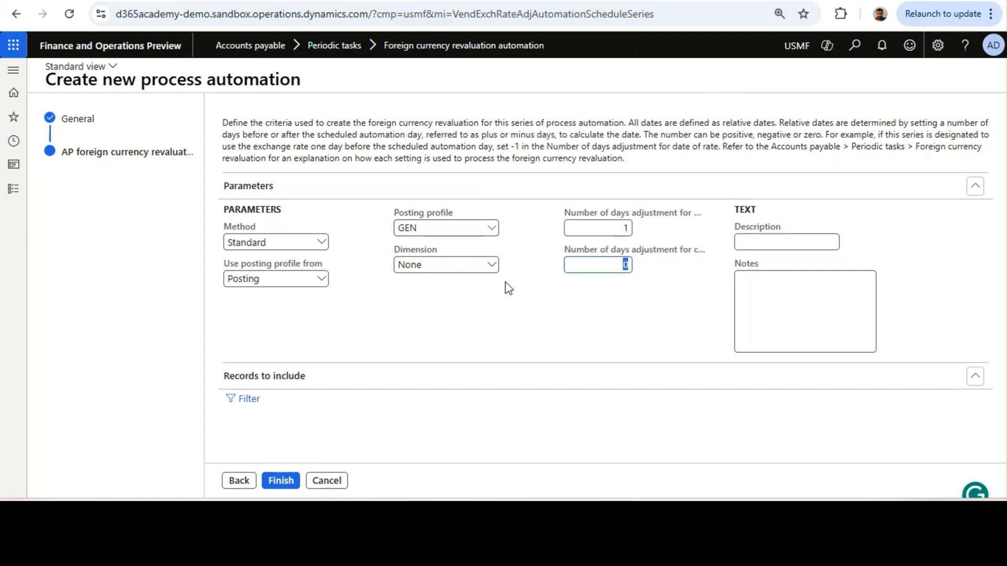
{"action": "mouse_move", "coordinate": [519, 296]}
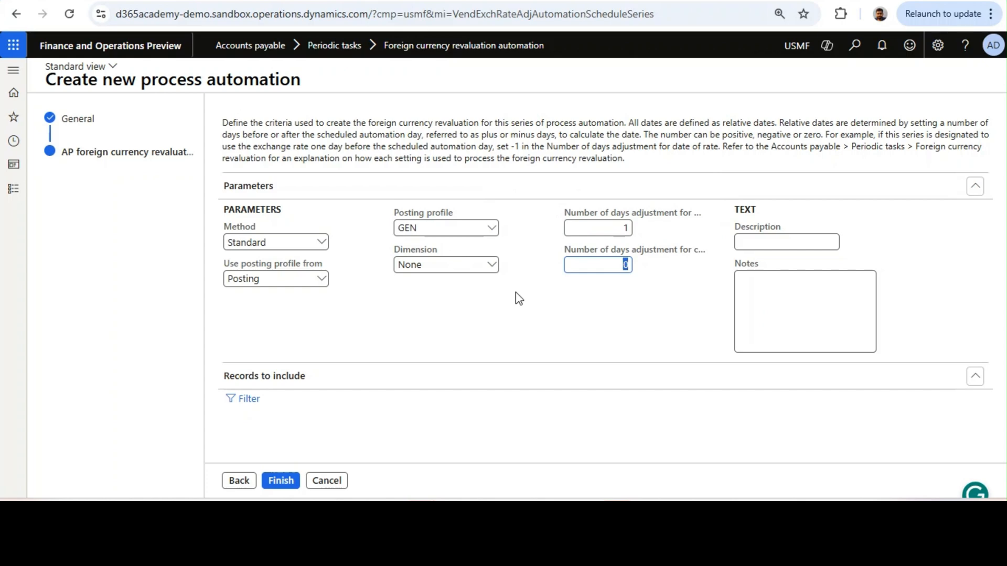
{"action": "mouse_move", "coordinate": [662, 268]}
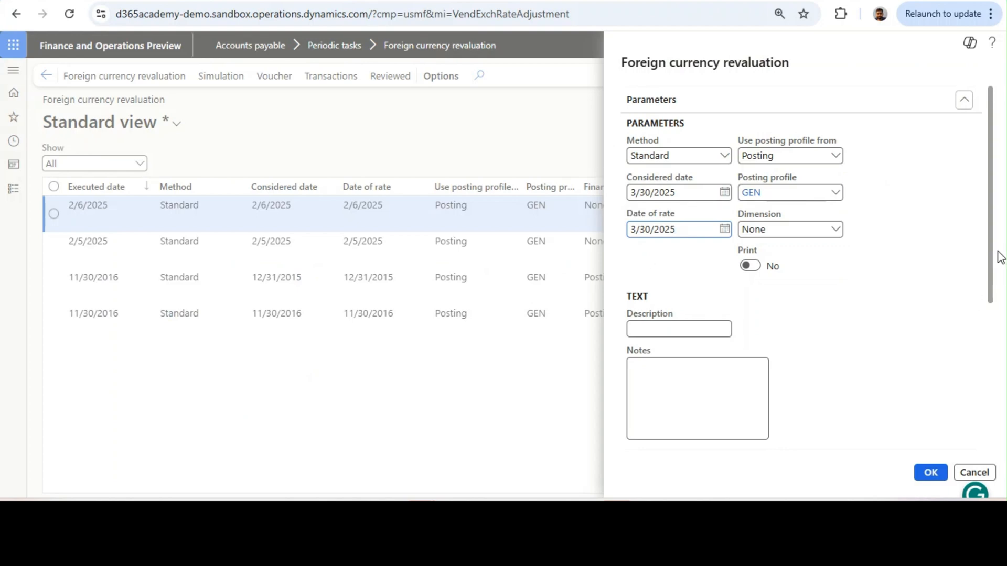
{"action": "scroll", "scroll_direction": "down", "scroll_amount": 3}
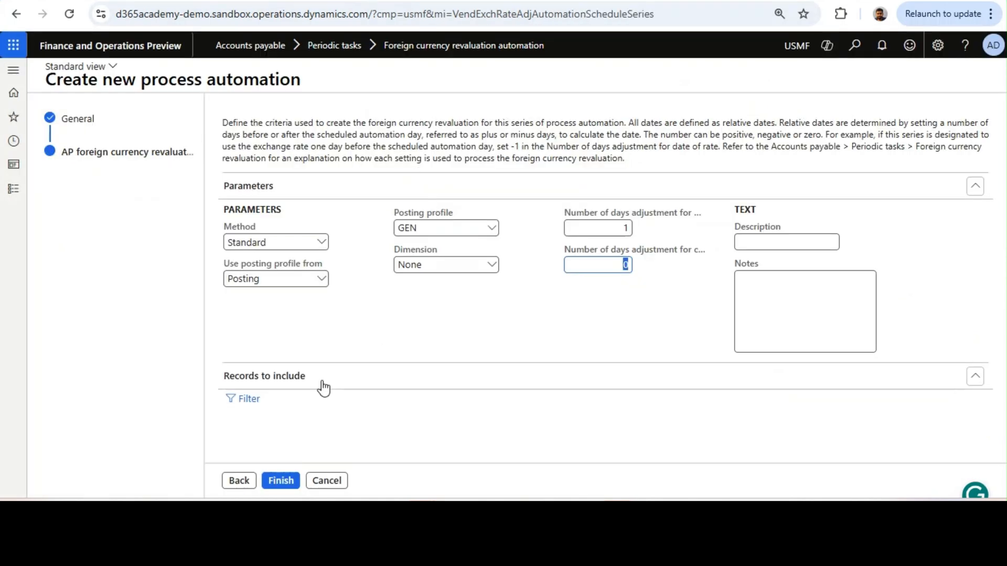
{"action": "mouse_move", "coordinate": [347, 411]}
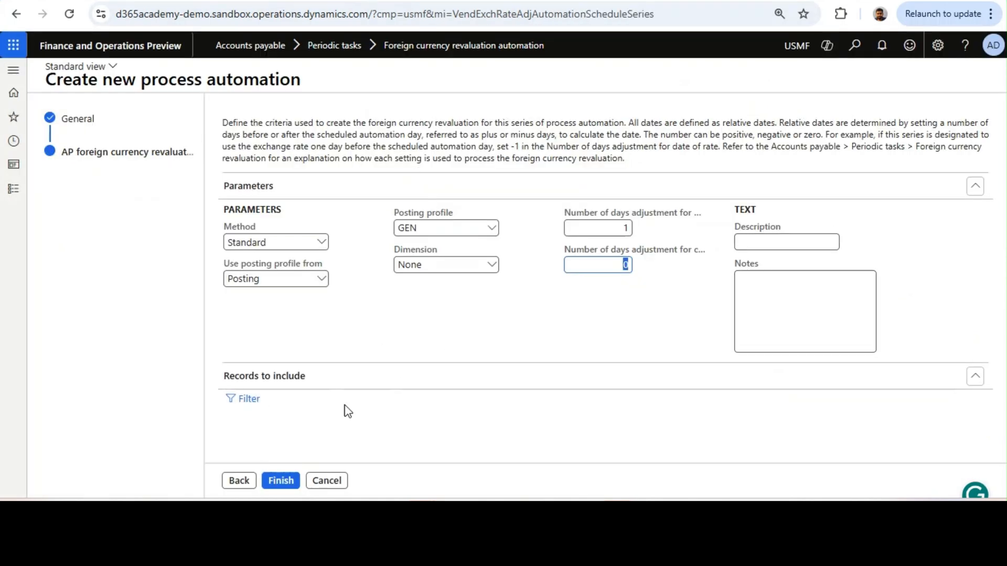
{"action": "mouse_move", "coordinate": [281, 481]}
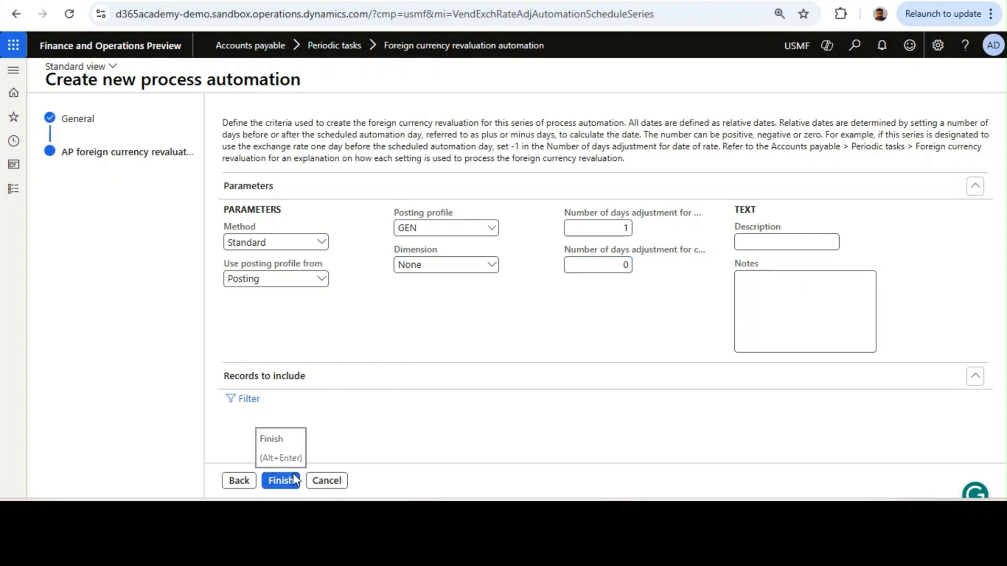
- Finish the series, accept both warnings, and select the AP forex Automation row
{"action": "left_click", "coordinate": [280, 480]}
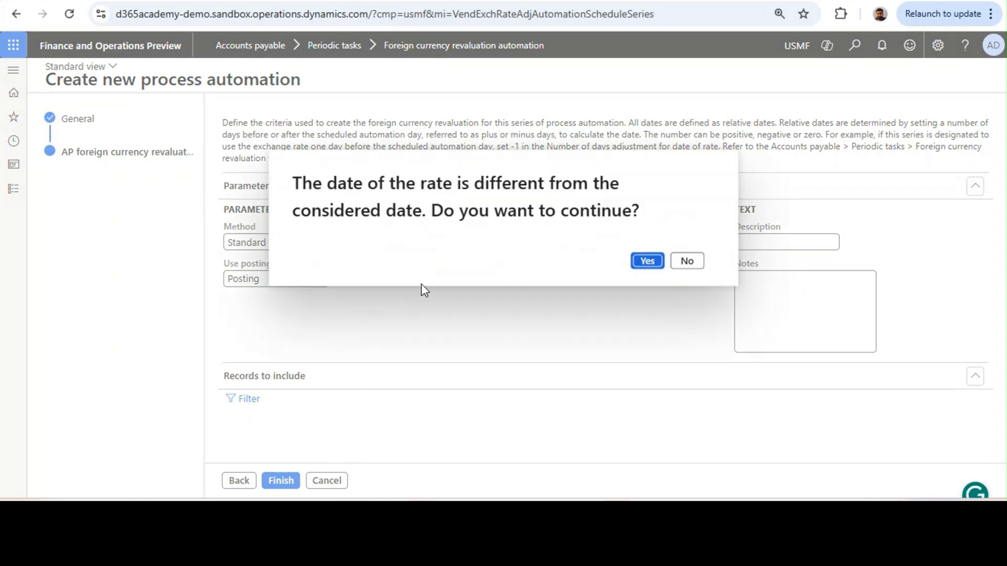
{"action": "left_click", "coordinate": [648, 261]}
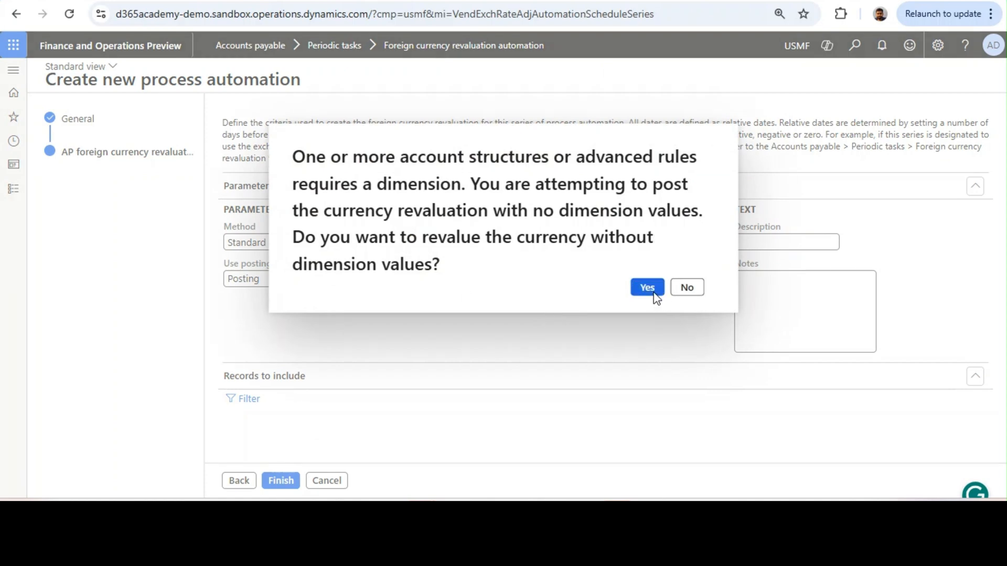
{"action": "left_click", "coordinate": [647, 288]}
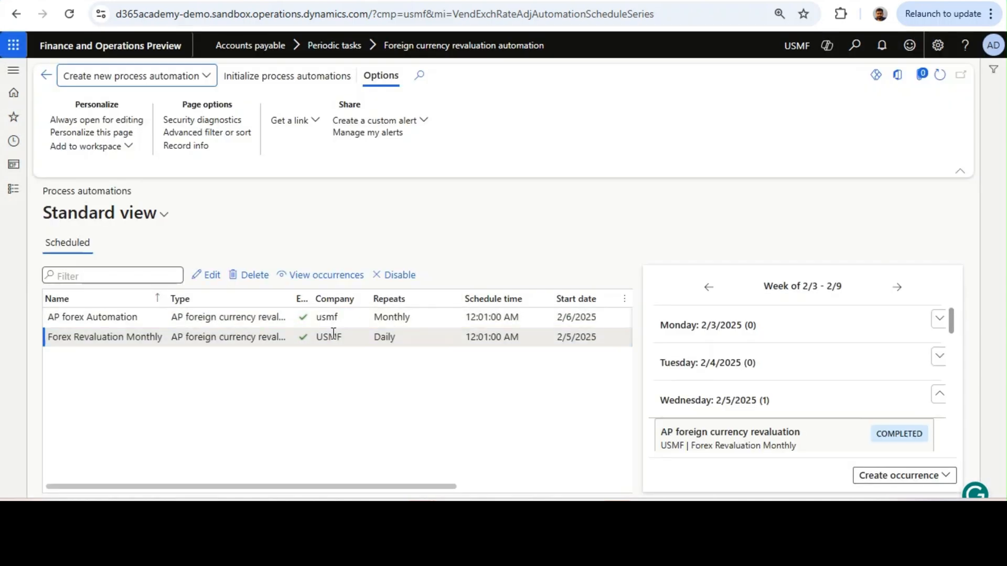
{"action": "left_click", "coordinate": [341, 317]}
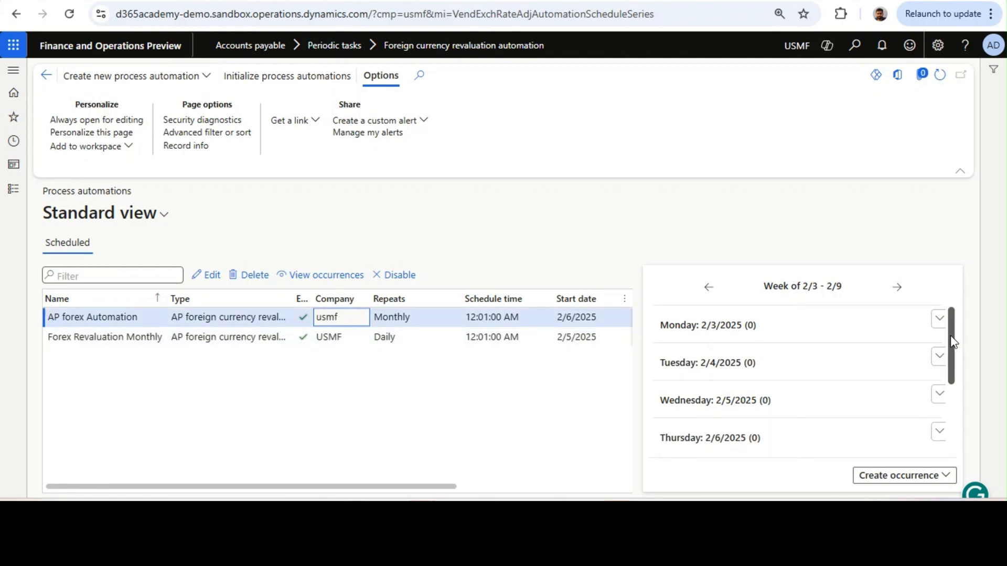
{"action": "scroll", "scroll_direction": "down", "scroll_amount": 3}
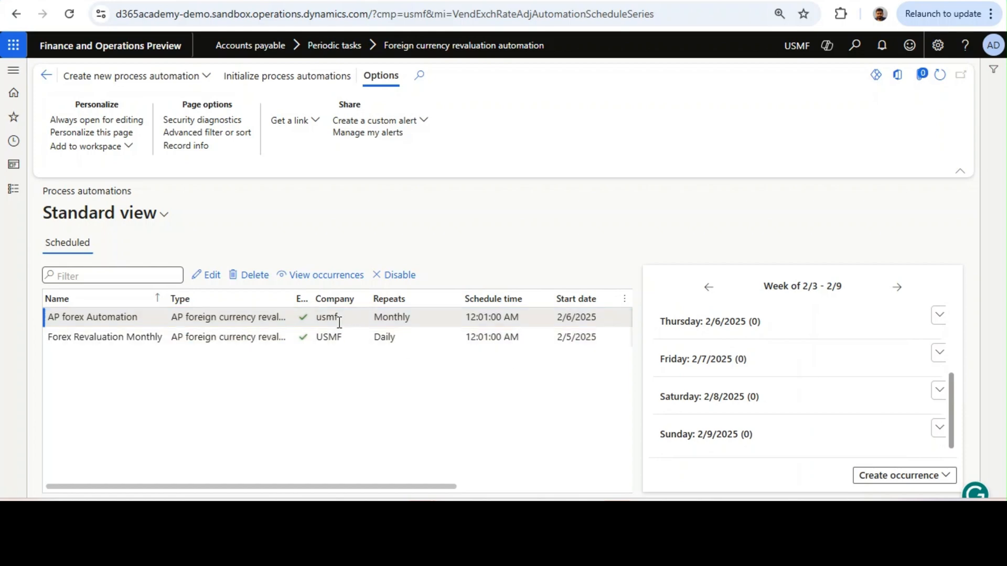
{"action": "left_click", "coordinate": [340, 316]}
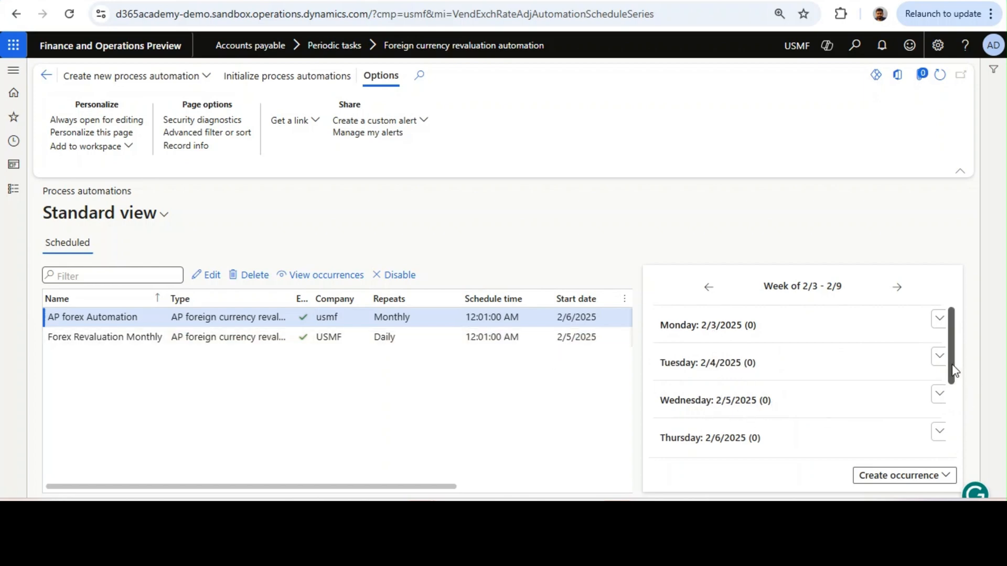
- Select Forex Revaluation Monthly and view results of the completed 2/6/2025 occurrence
{"action": "scroll", "scroll_direction": "down", "scroll_amount": 3}
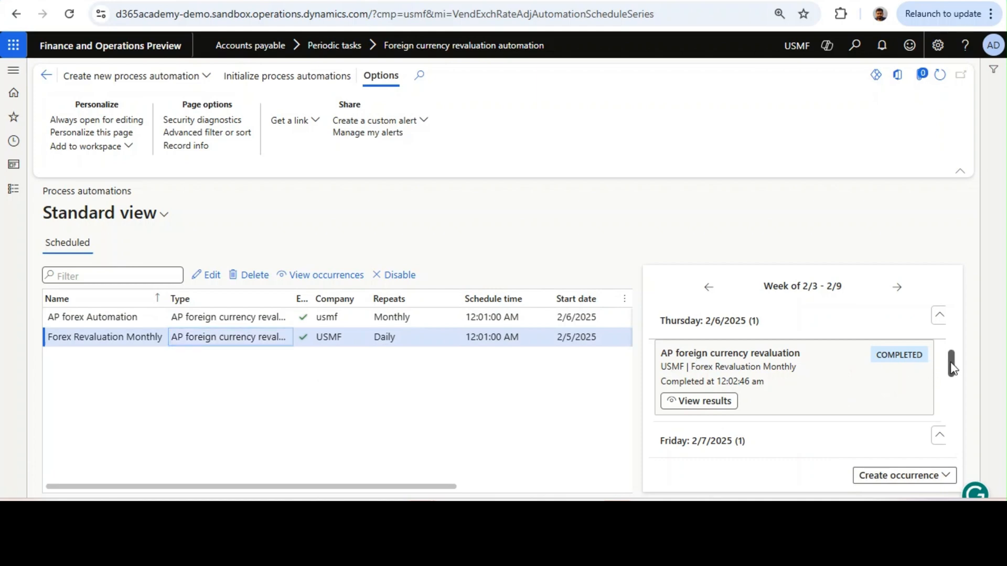
{"action": "scroll", "scroll_direction": "down", "scroll_amount": 3}
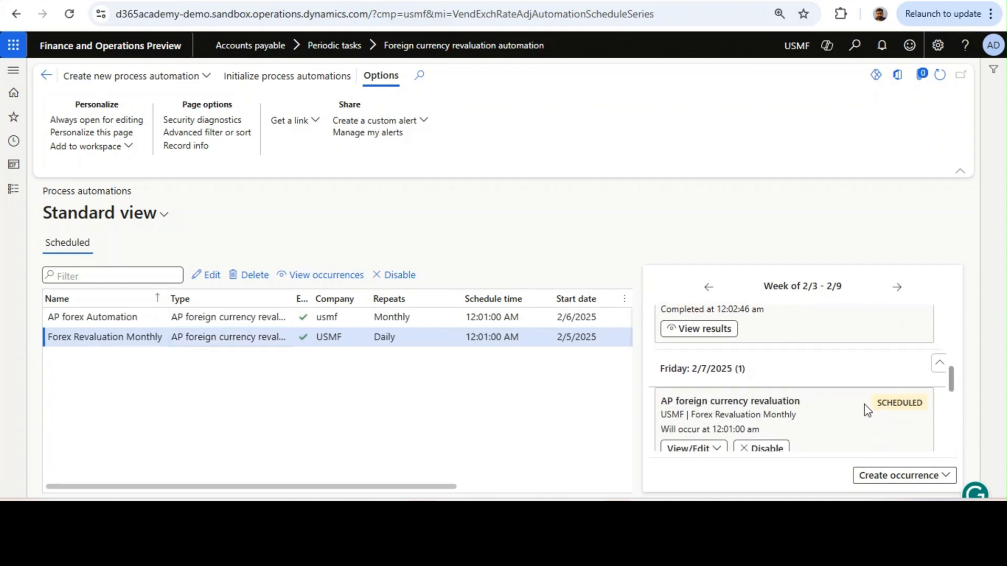
{"action": "left_click", "coordinate": [410, 336]}
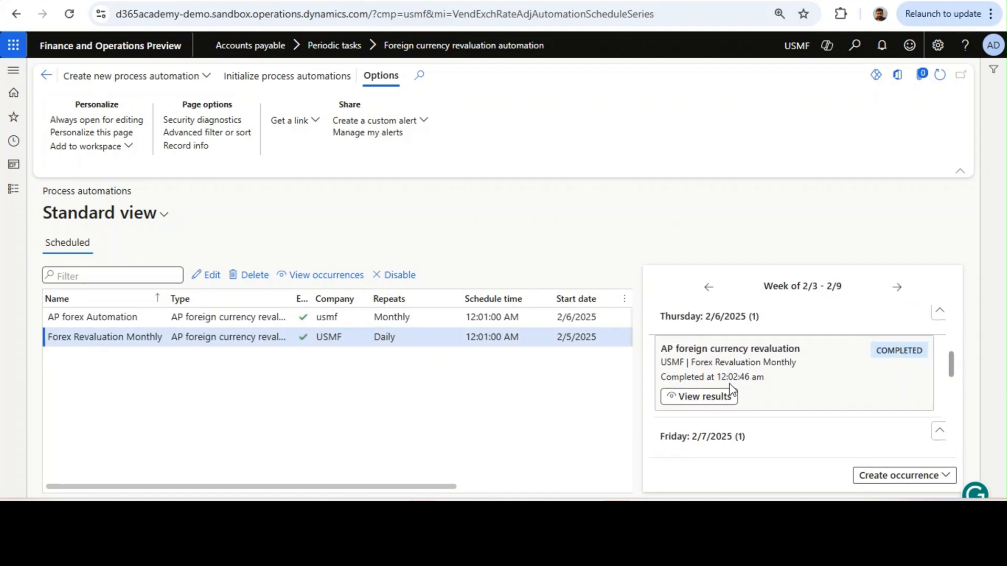
{"action": "left_click", "coordinate": [703, 396]}
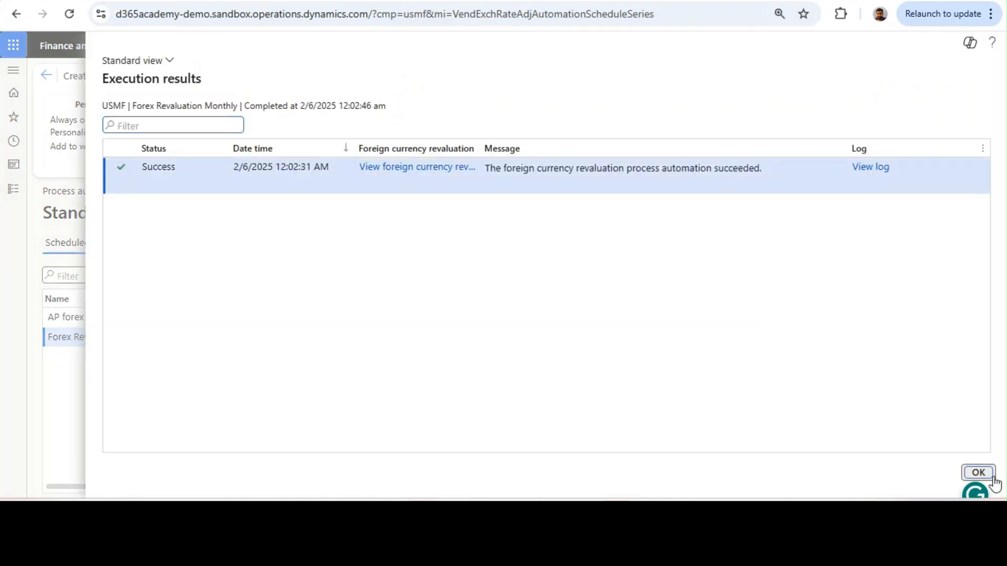
- Close the results, review the 2/5/2025 revaluation vouchers, and return to Modules navigation
{"action": "left_click", "coordinate": [978, 473]}
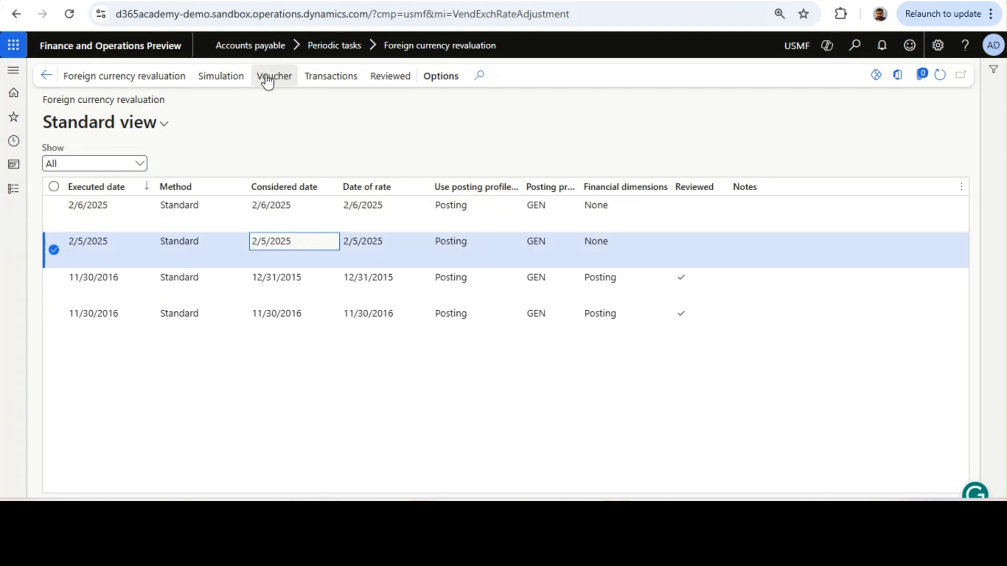
{"action": "left_click", "coordinate": [273, 76]}
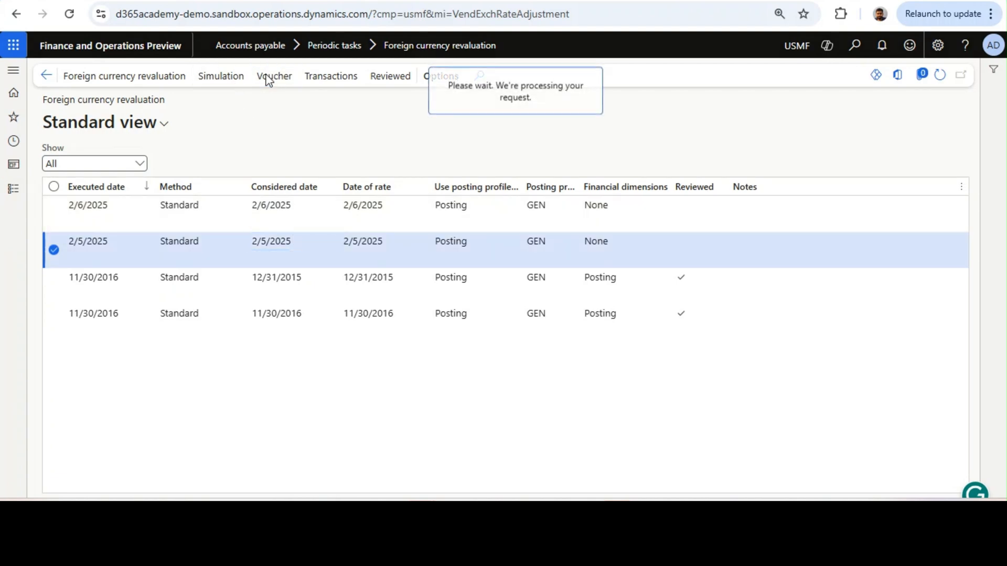
{"action": "left_click", "coordinate": [274, 76]}
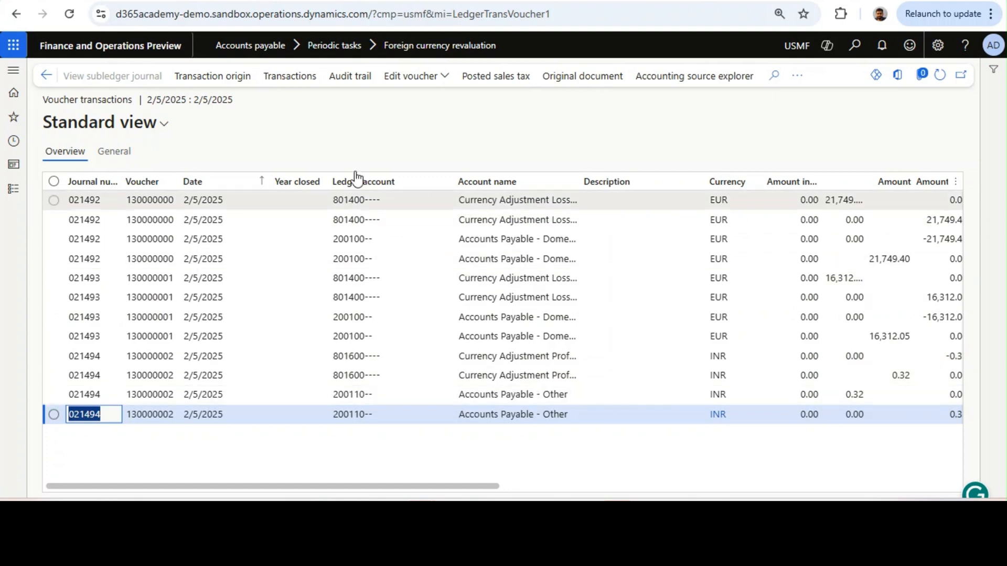
{"action": "left_click", "coordinate": [47, 75]}
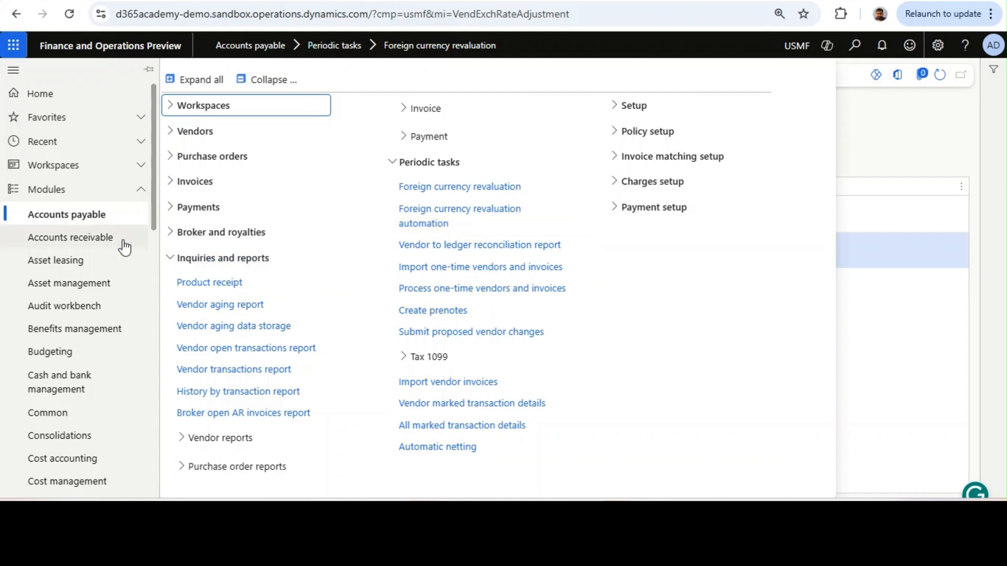
- Start an AR foreign currency revaluation series for usmf and begin editing its schedule time
{"action": "left_click", "coordinate": [70, 237]}
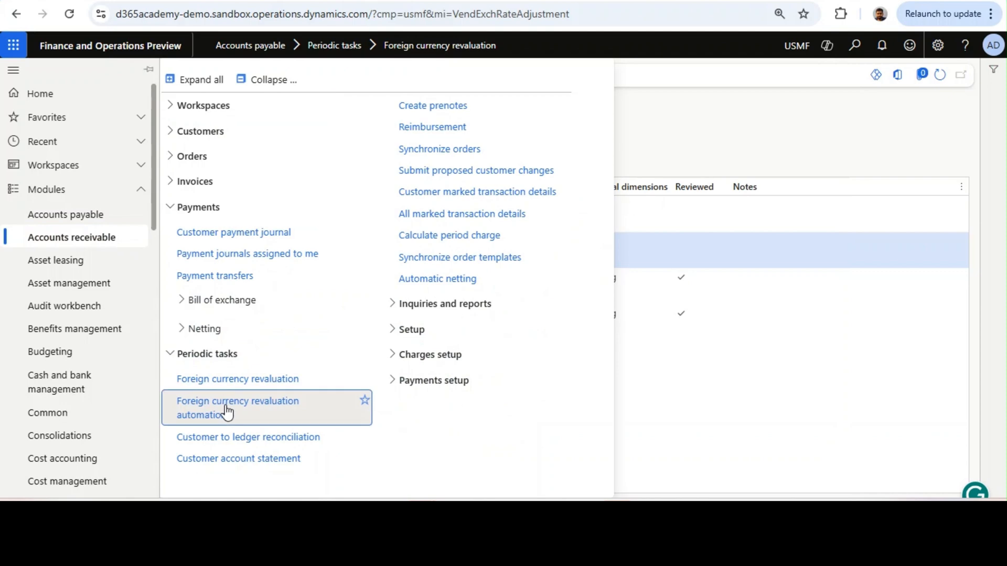
{"action": "left_click", "coordinate": [237, 408]}
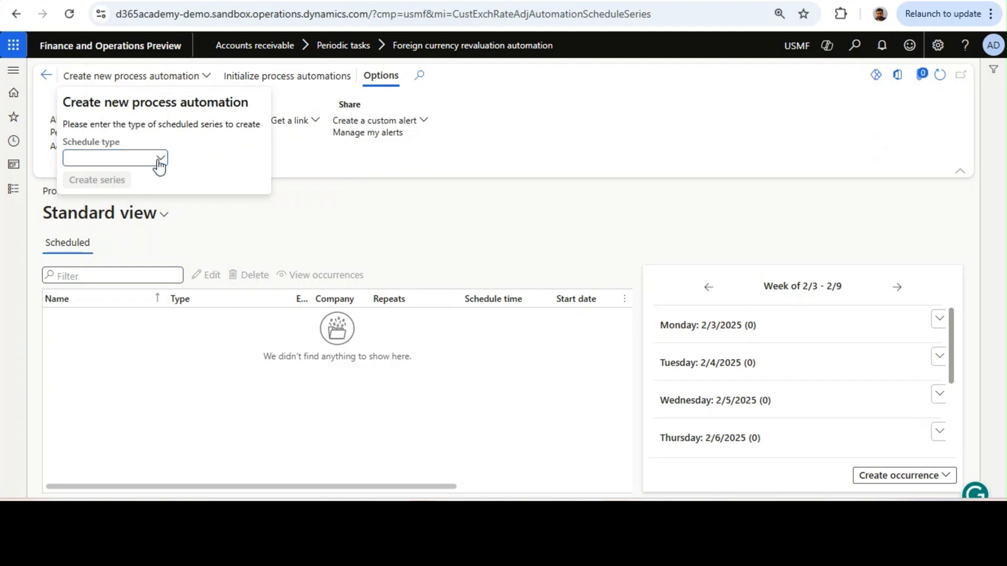
{"action": "left_click", "coordinate": [115, 158]}
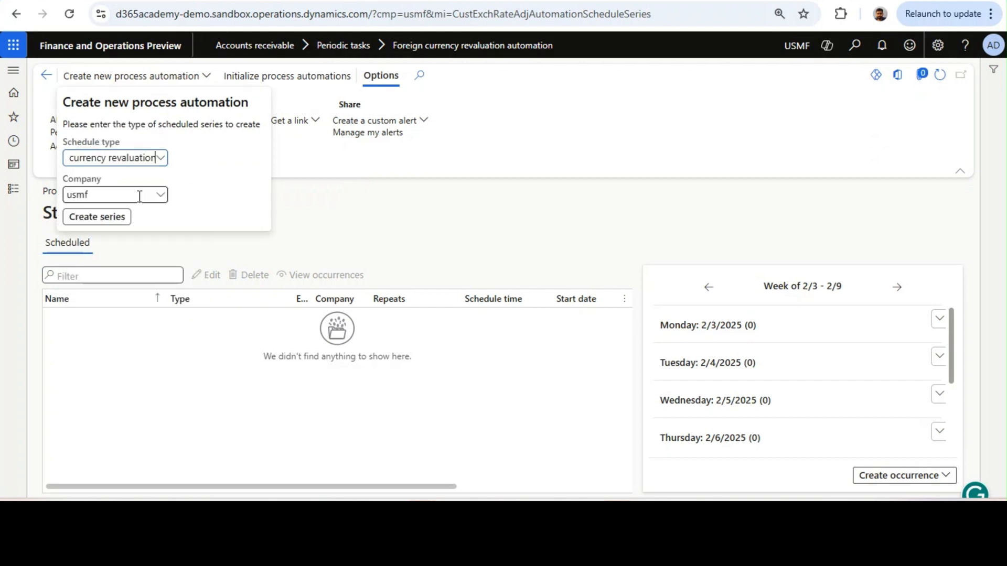
{"action": "left_click", "coordinate": [97, 216]}
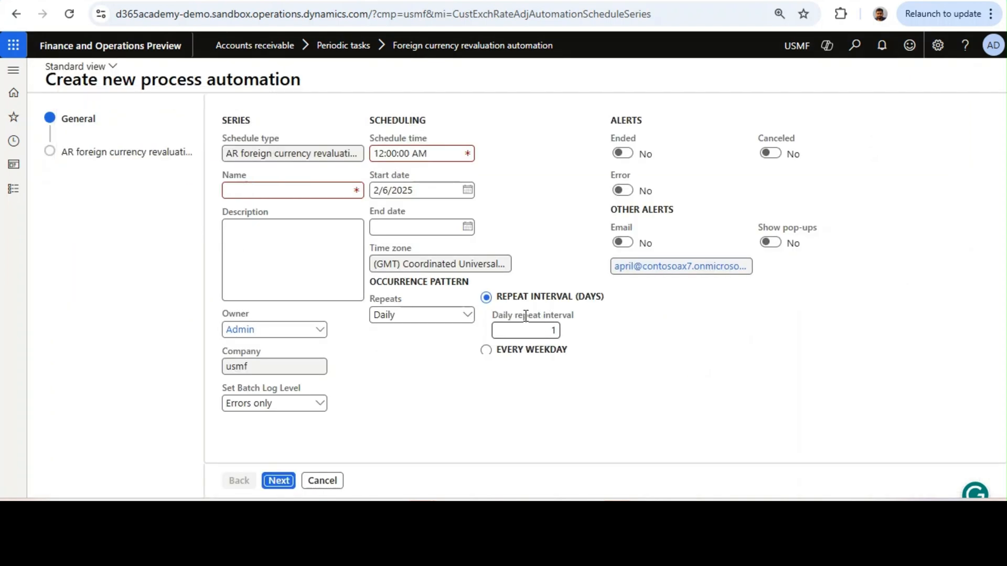
{"action": "left_click", "coordinate": [421, 153]}
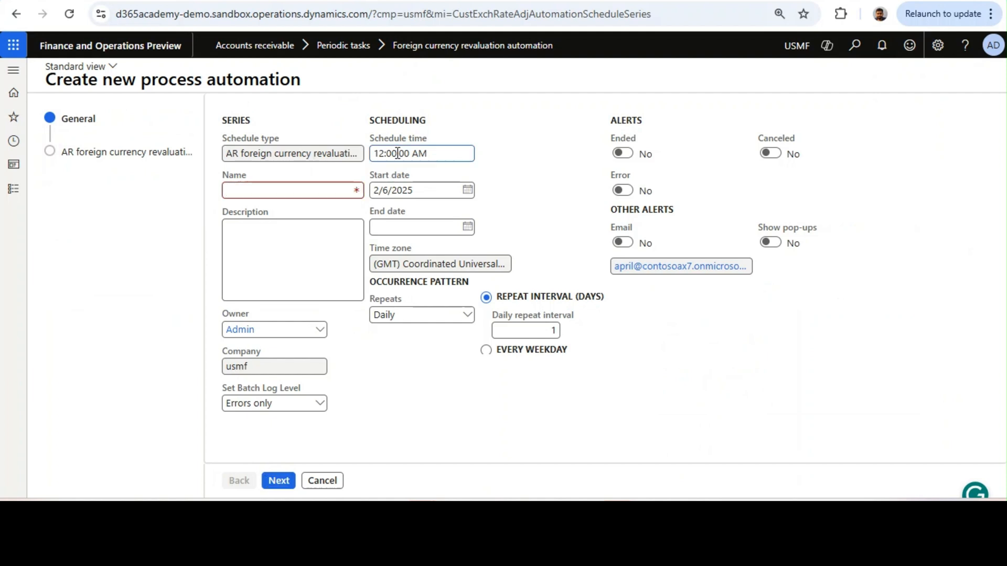